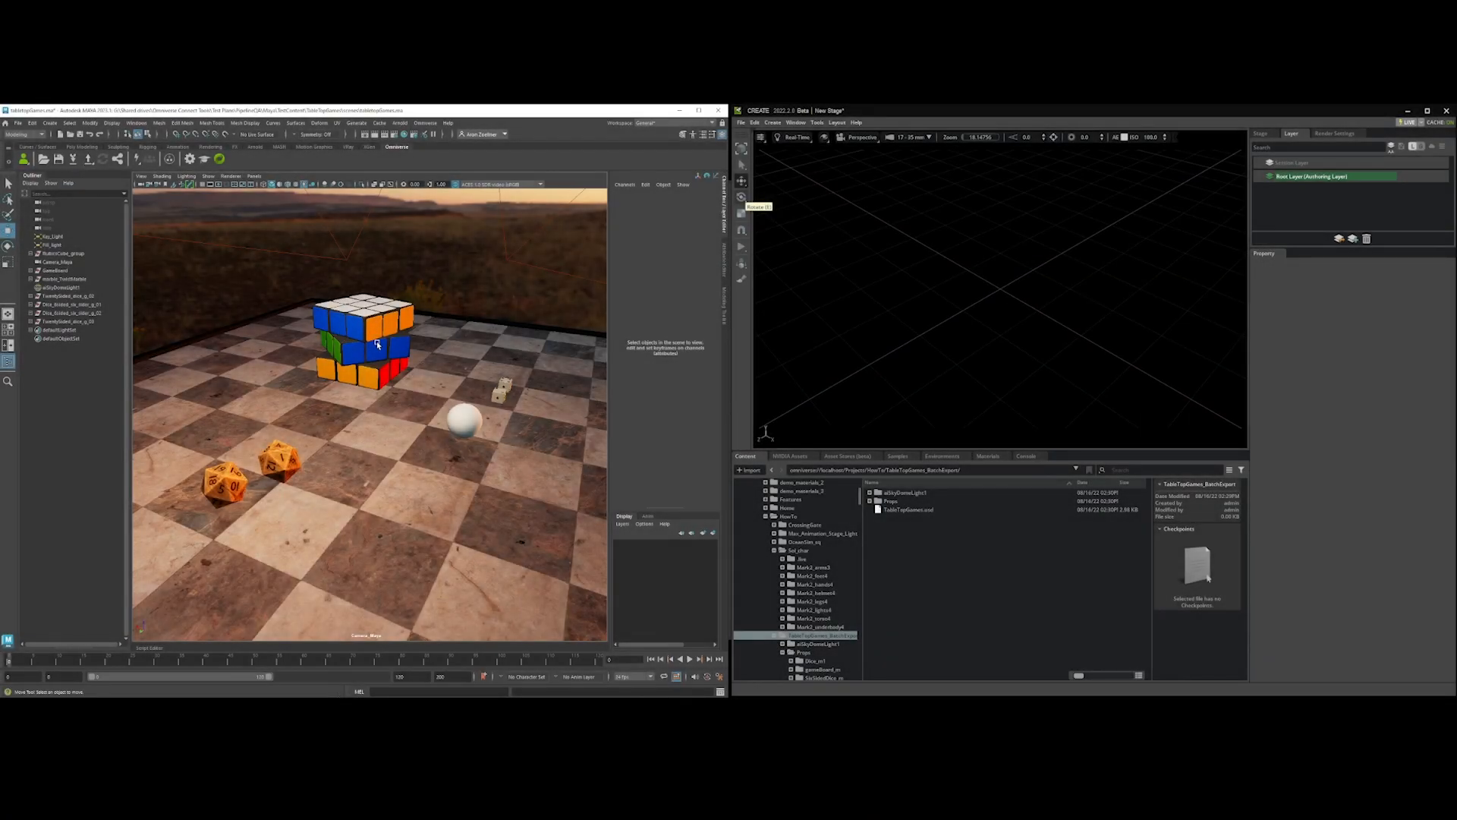
# - Inspect the ball marker and a die, then bring up the Omniverse USD export options
pyautogui.click(61, 254)
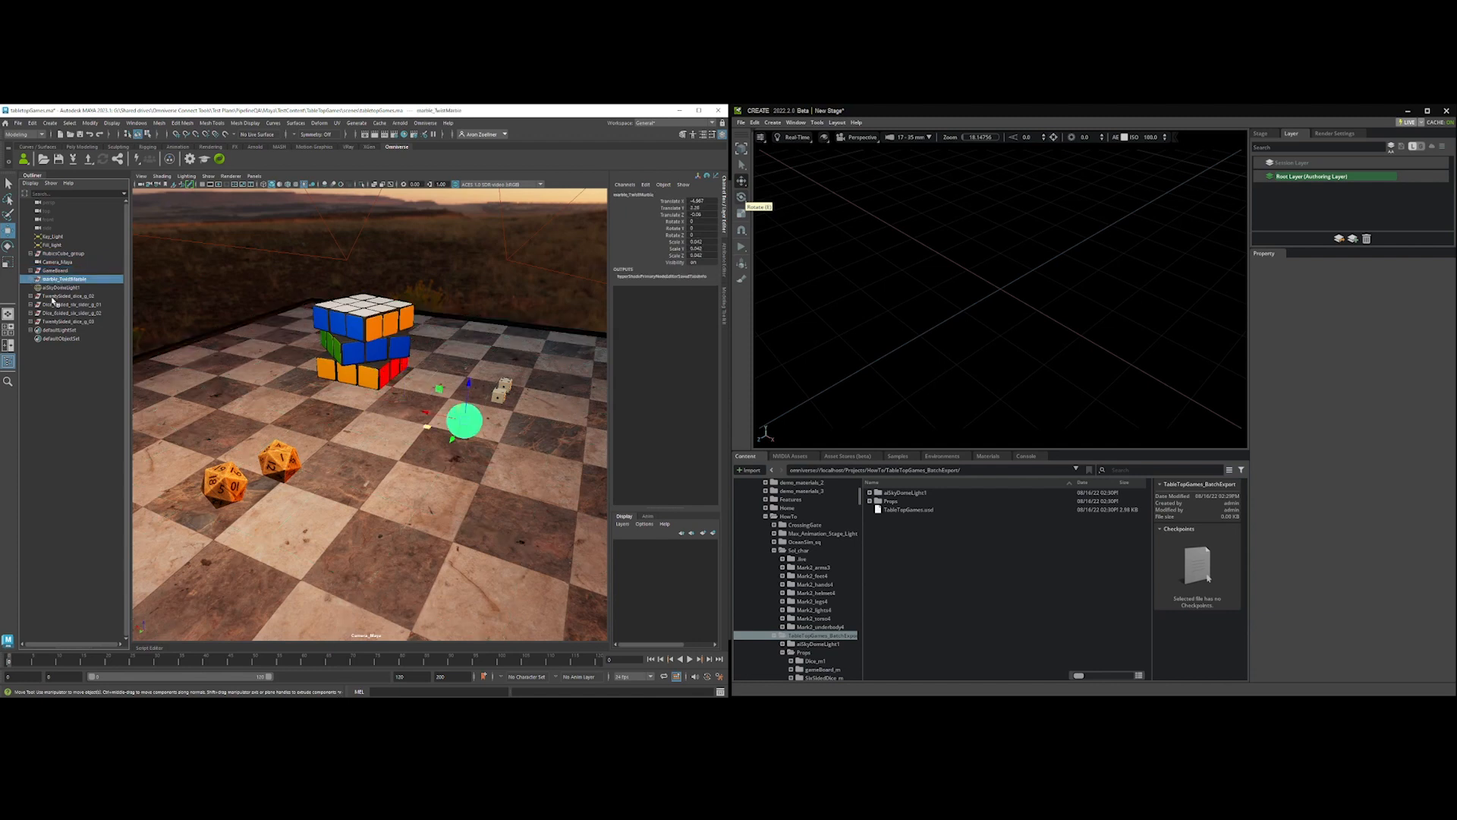
pyautogui.click(70, 313)
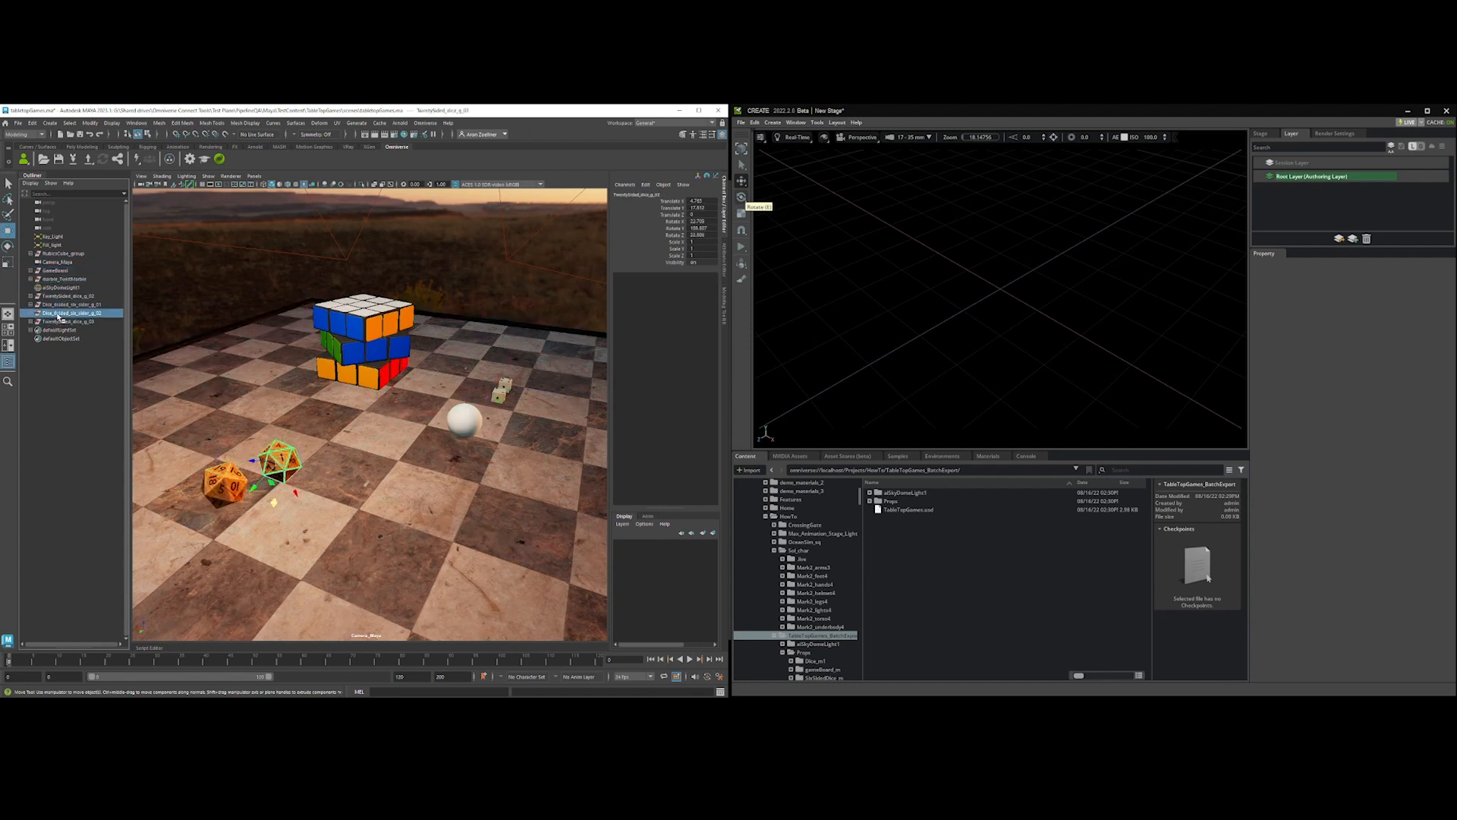
pyautogui.click(65, 303)
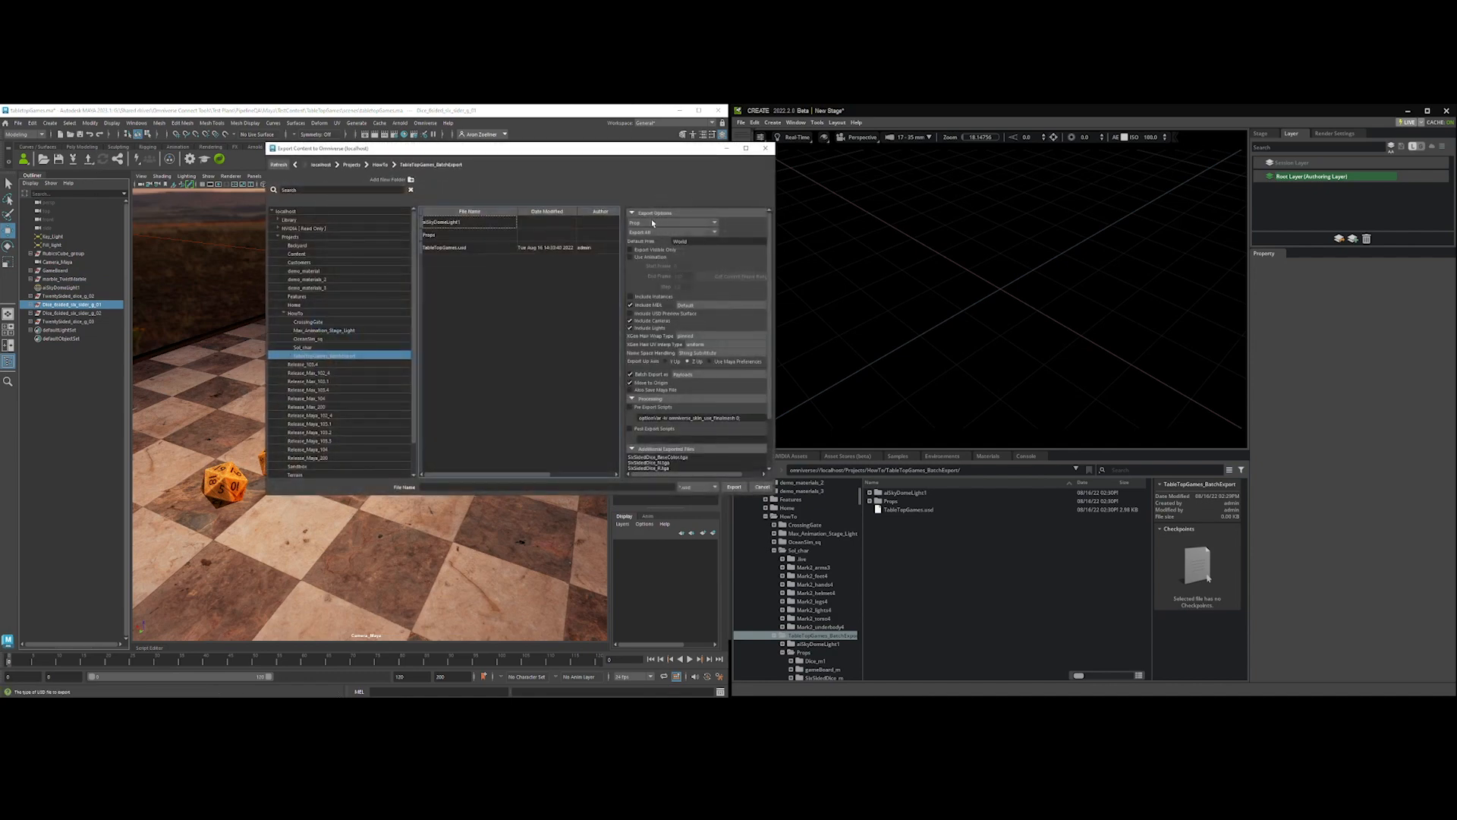
pyautogui.moveTo(674, 223)
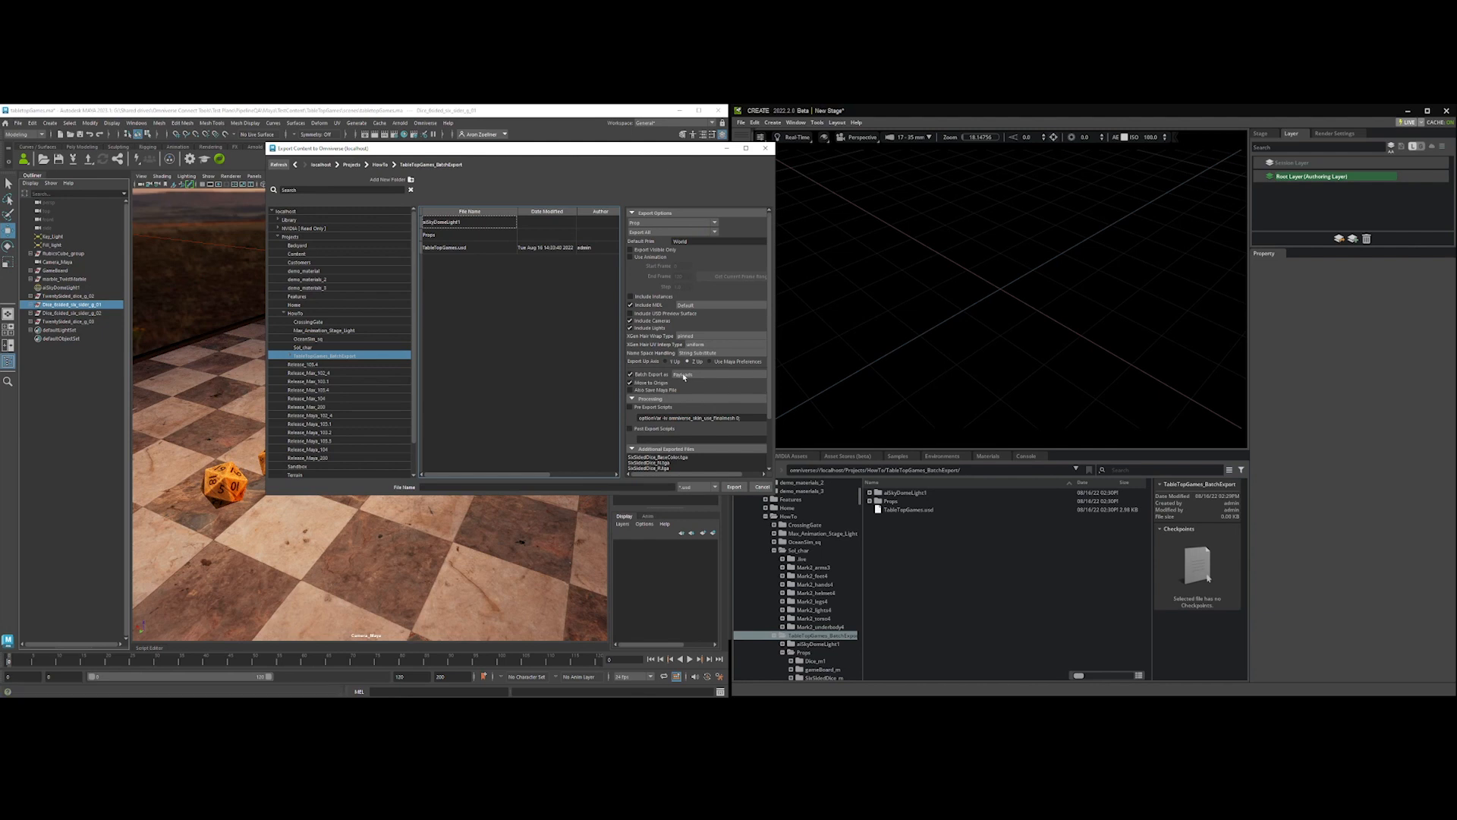
# - Export as TableTopGames.usd in the BatchExport folder with objects batch-exported as payloads
pyautogui.click(683, 374)
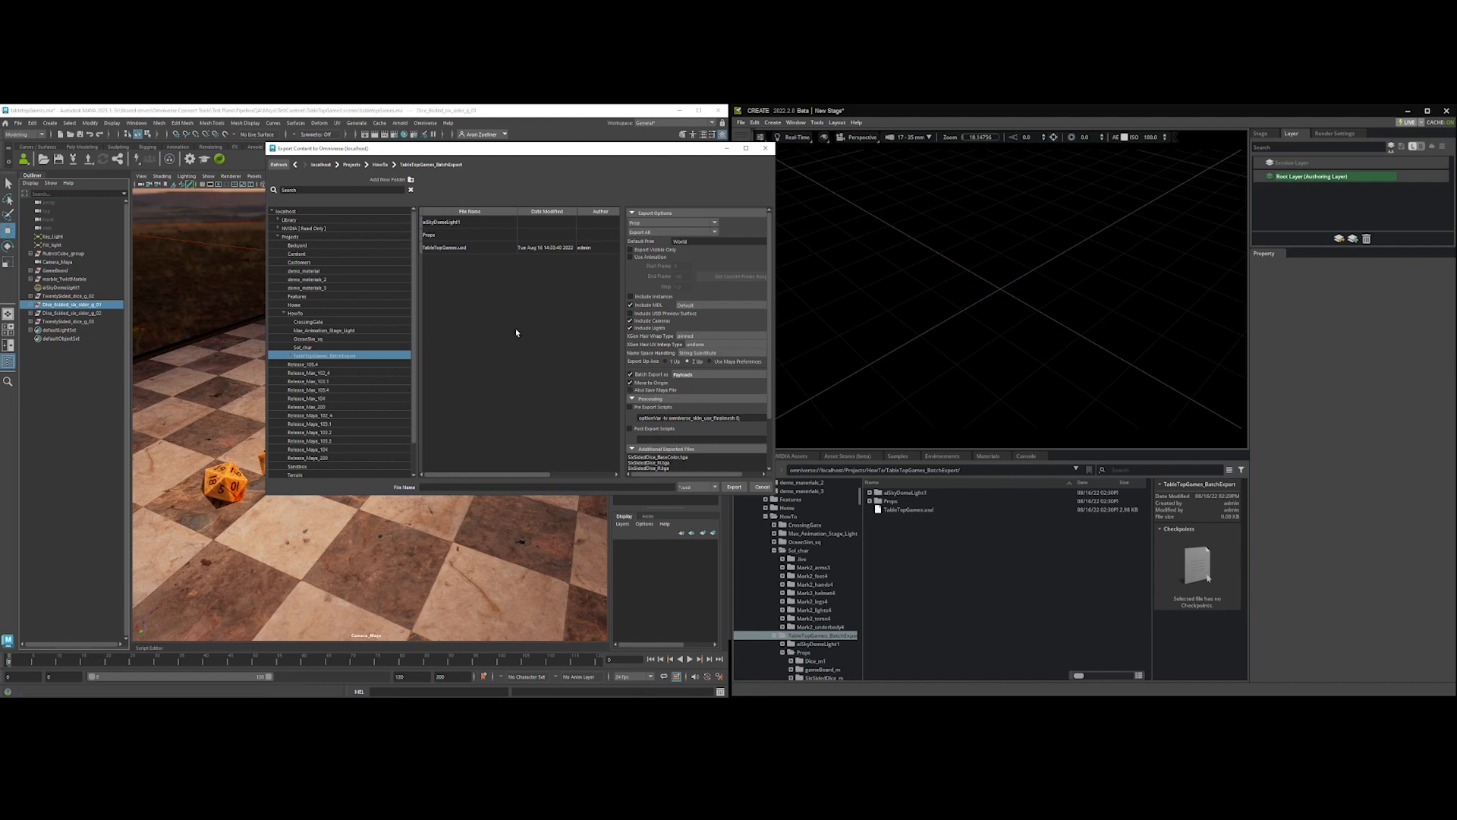
pyautogui.moveTo(304, 323)
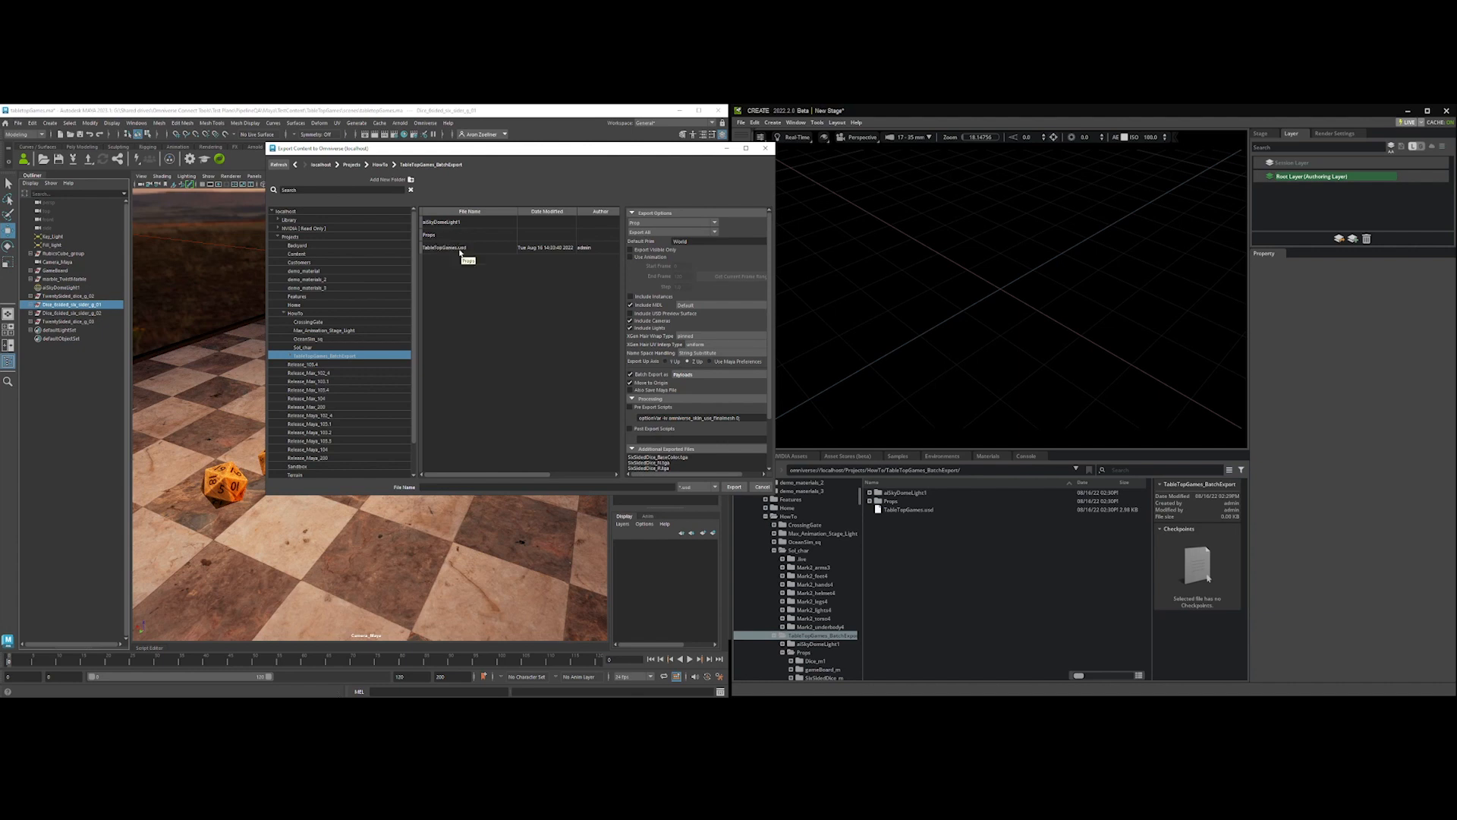
pyautogui.click(455, 247)
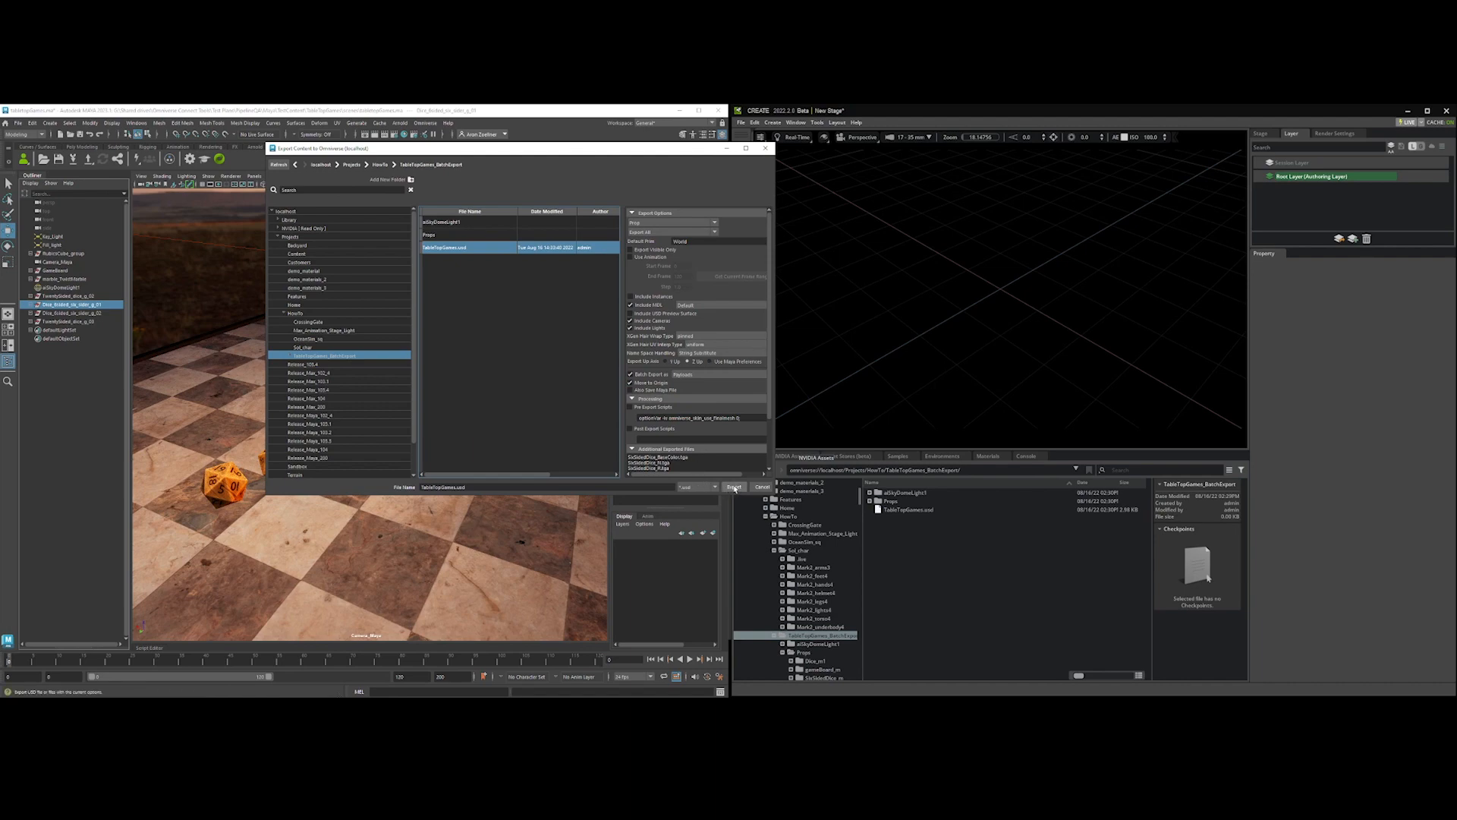
pyautogui.click(734, 488)
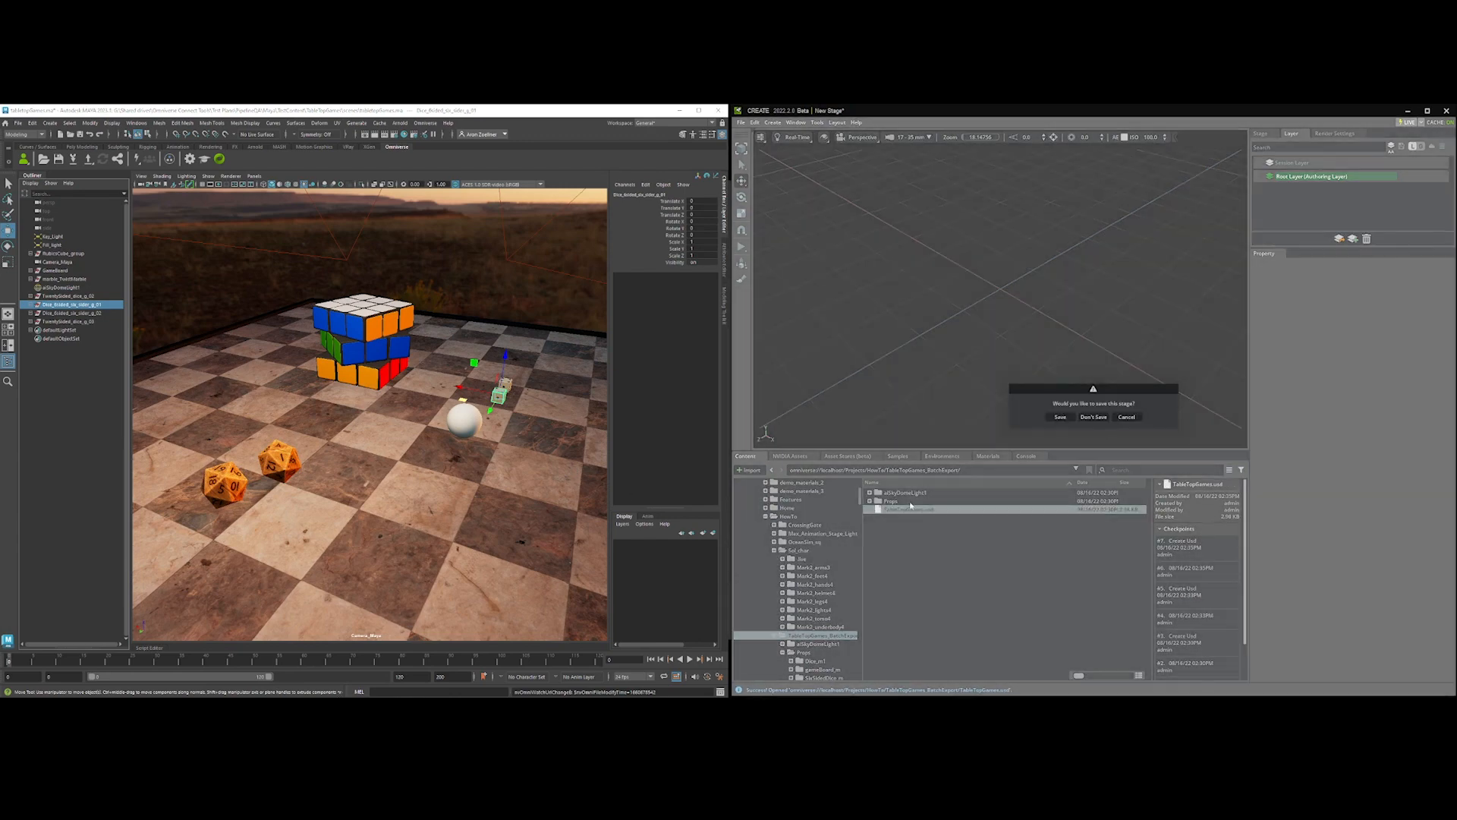
# - Load TableTopGames.usd without saving the empty stage and view it through Camera_Maya
pyautogui.click(1094, 416)
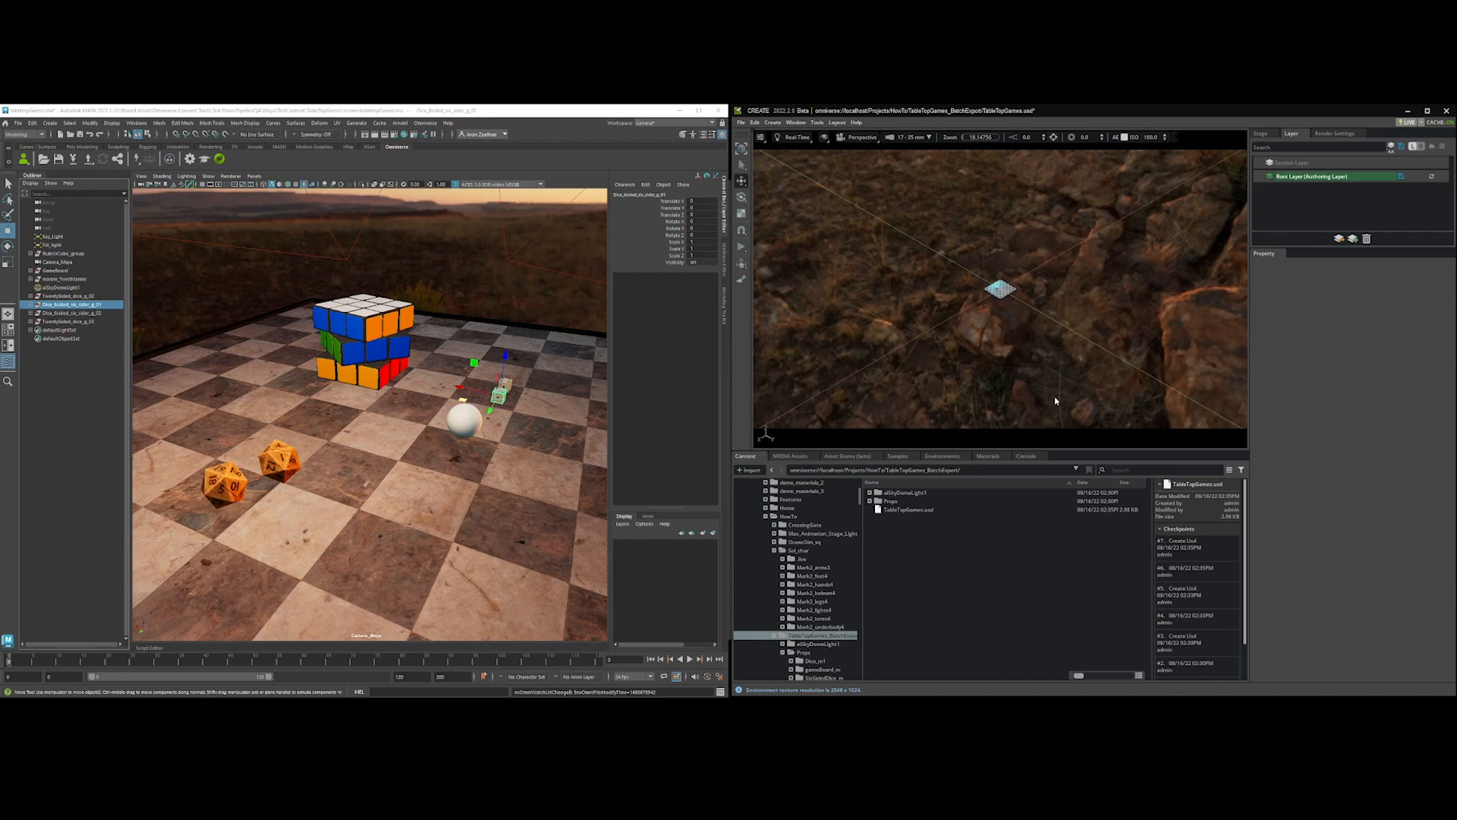
pyautogui.click(856, 137)
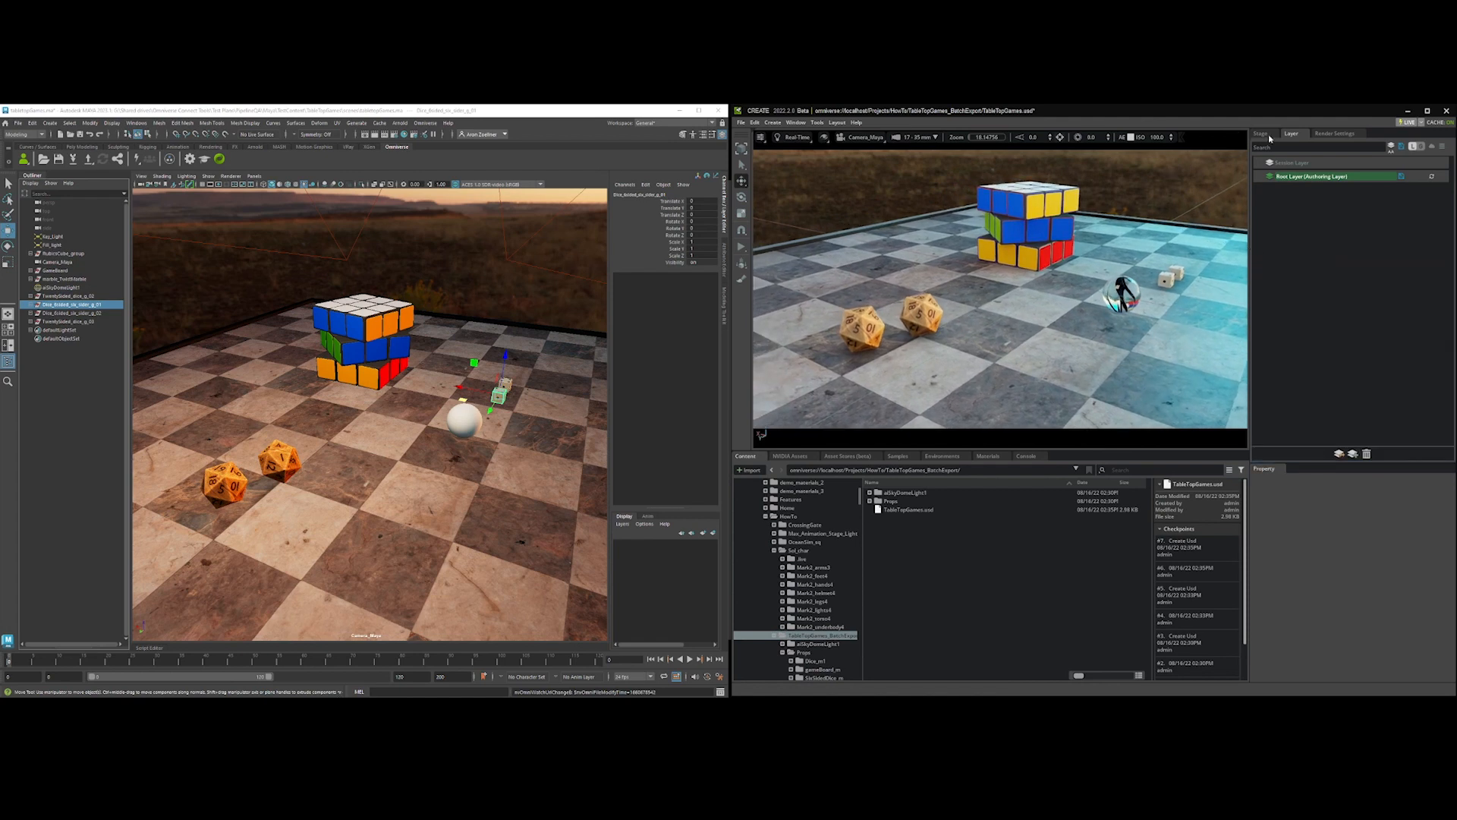
# - Select a die in the Stage tree, show its Props payload, and list the per-object Props USD files
pyautogui.click(1261, 133)
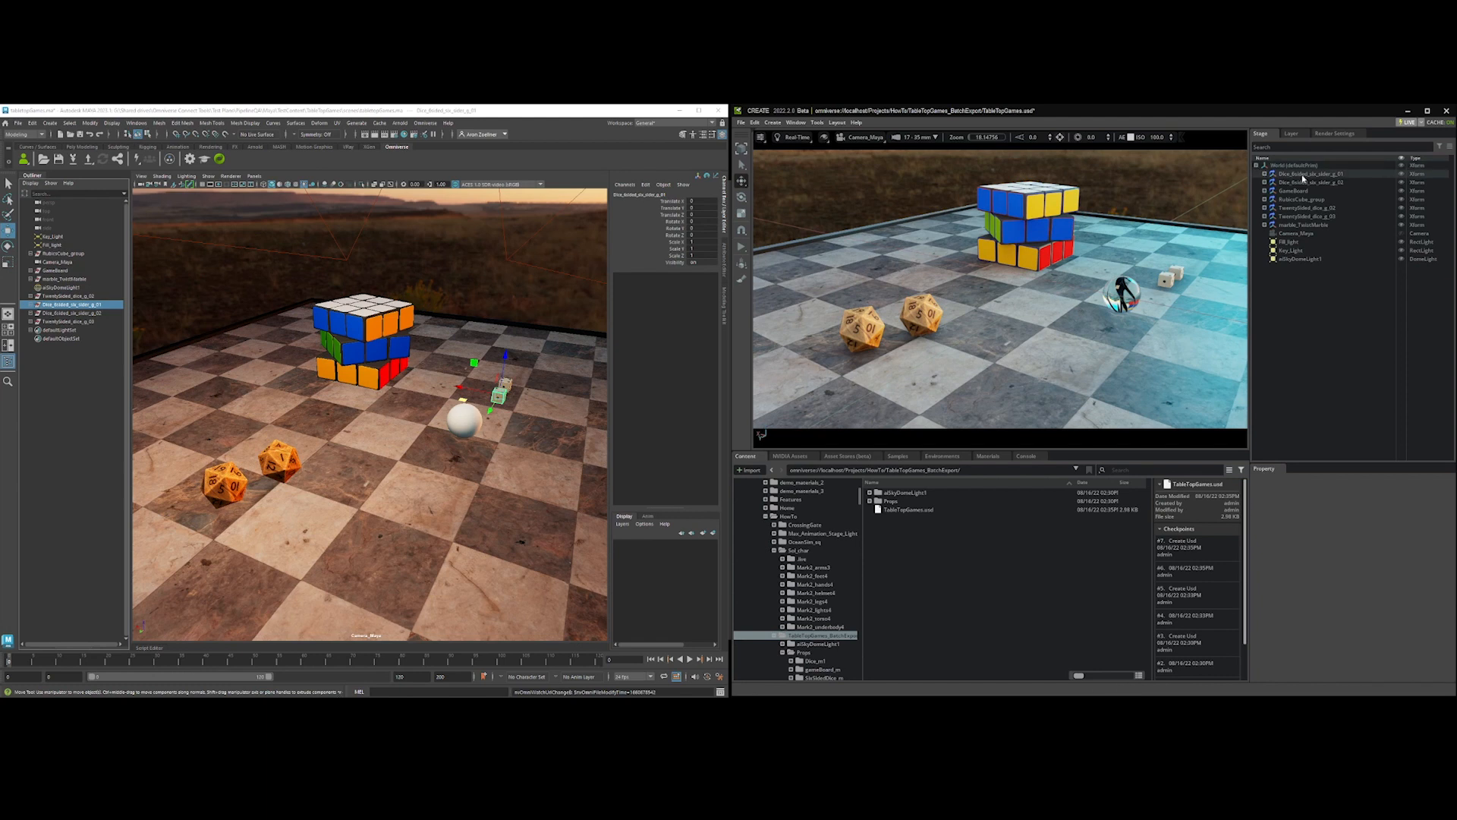
pyautogui.click(1301, 182)
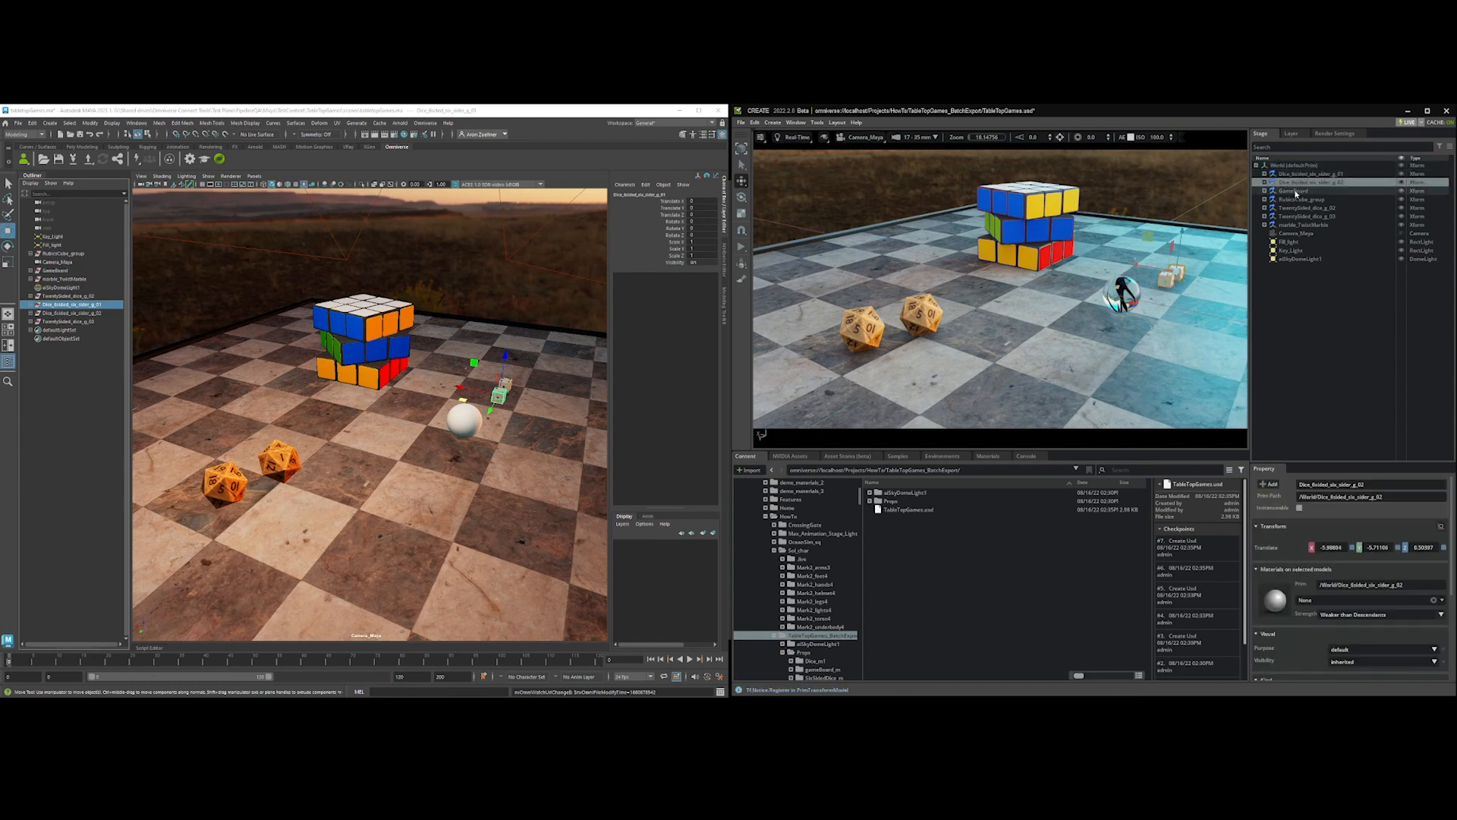
pyautogui.click(1301, 208)
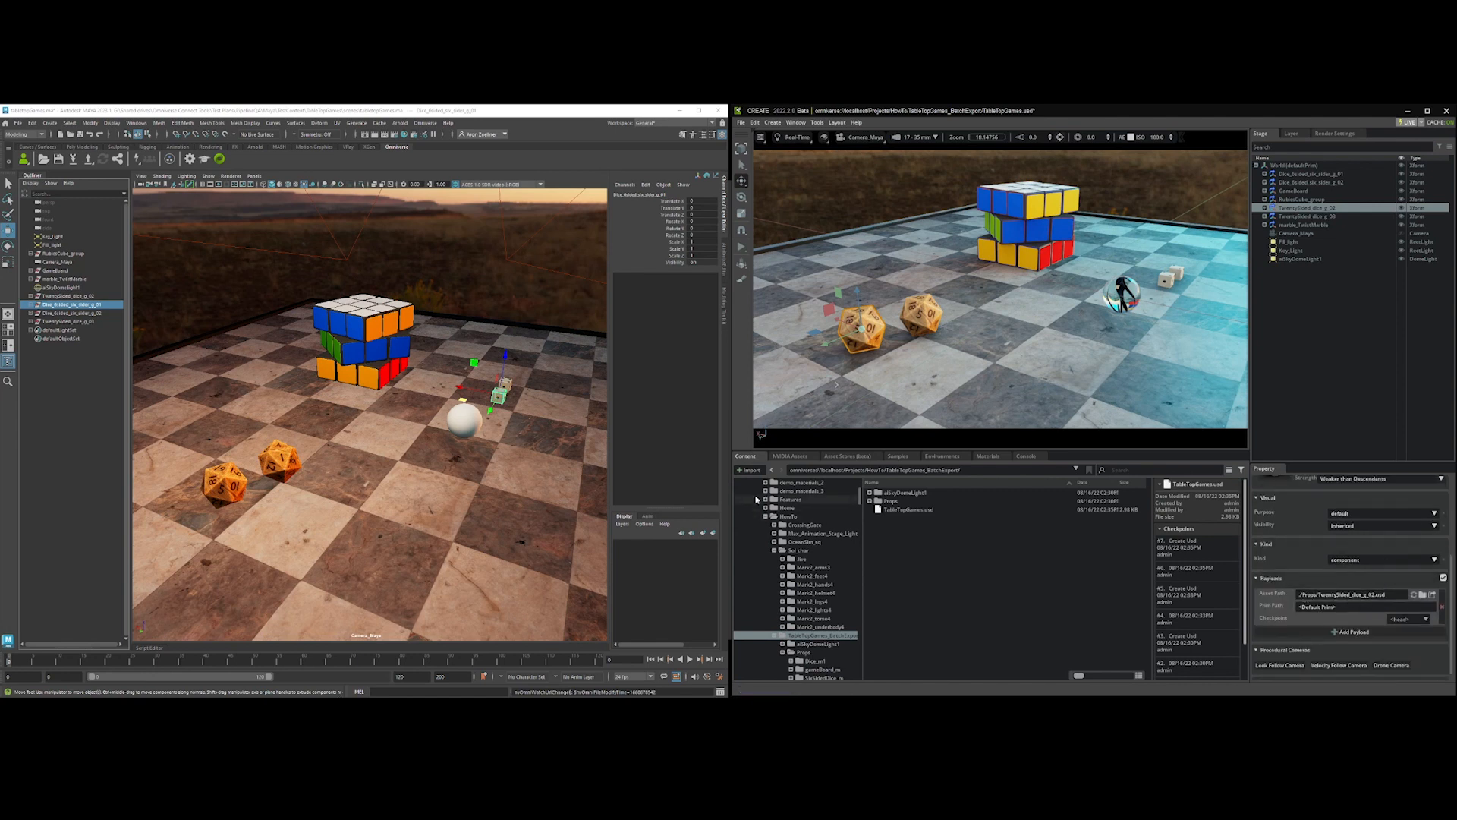
pyautogui.click(874, 527)
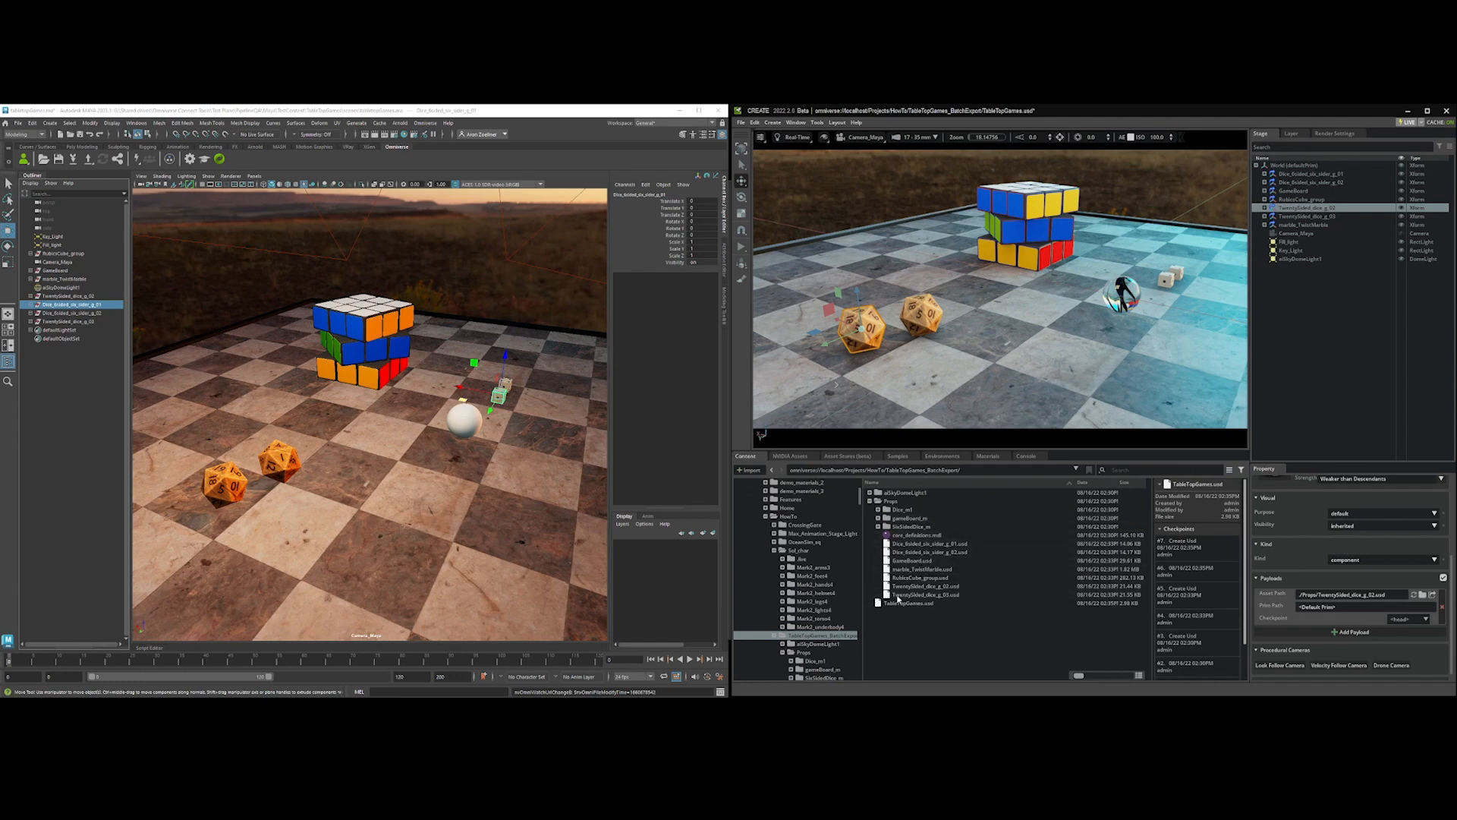
# - Open RubiksCube_group.usd on its own, discarding the current stage unsaved
pyautogui.click(924, 585)
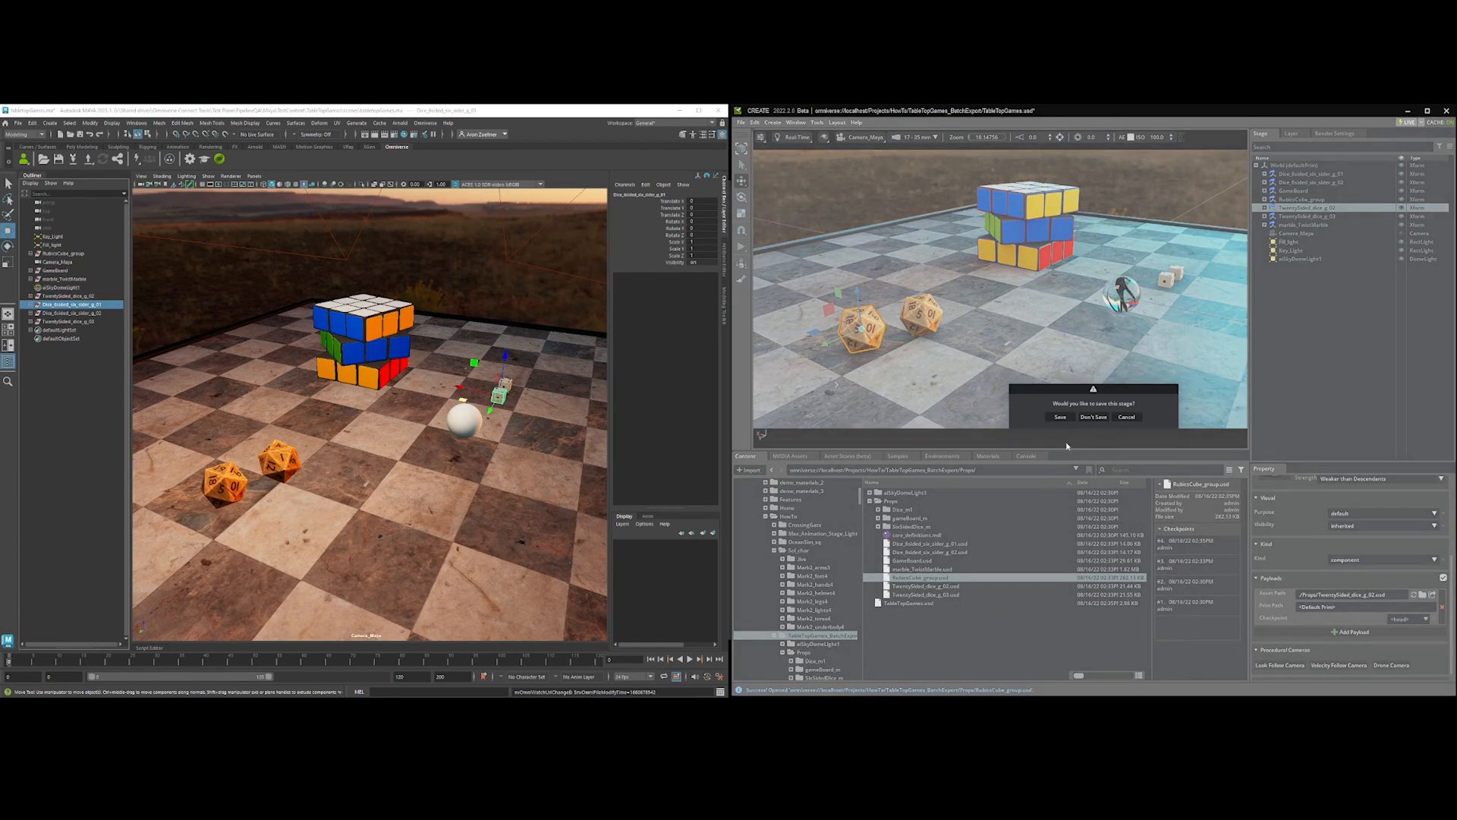
pyautogui.click(1094, 416)
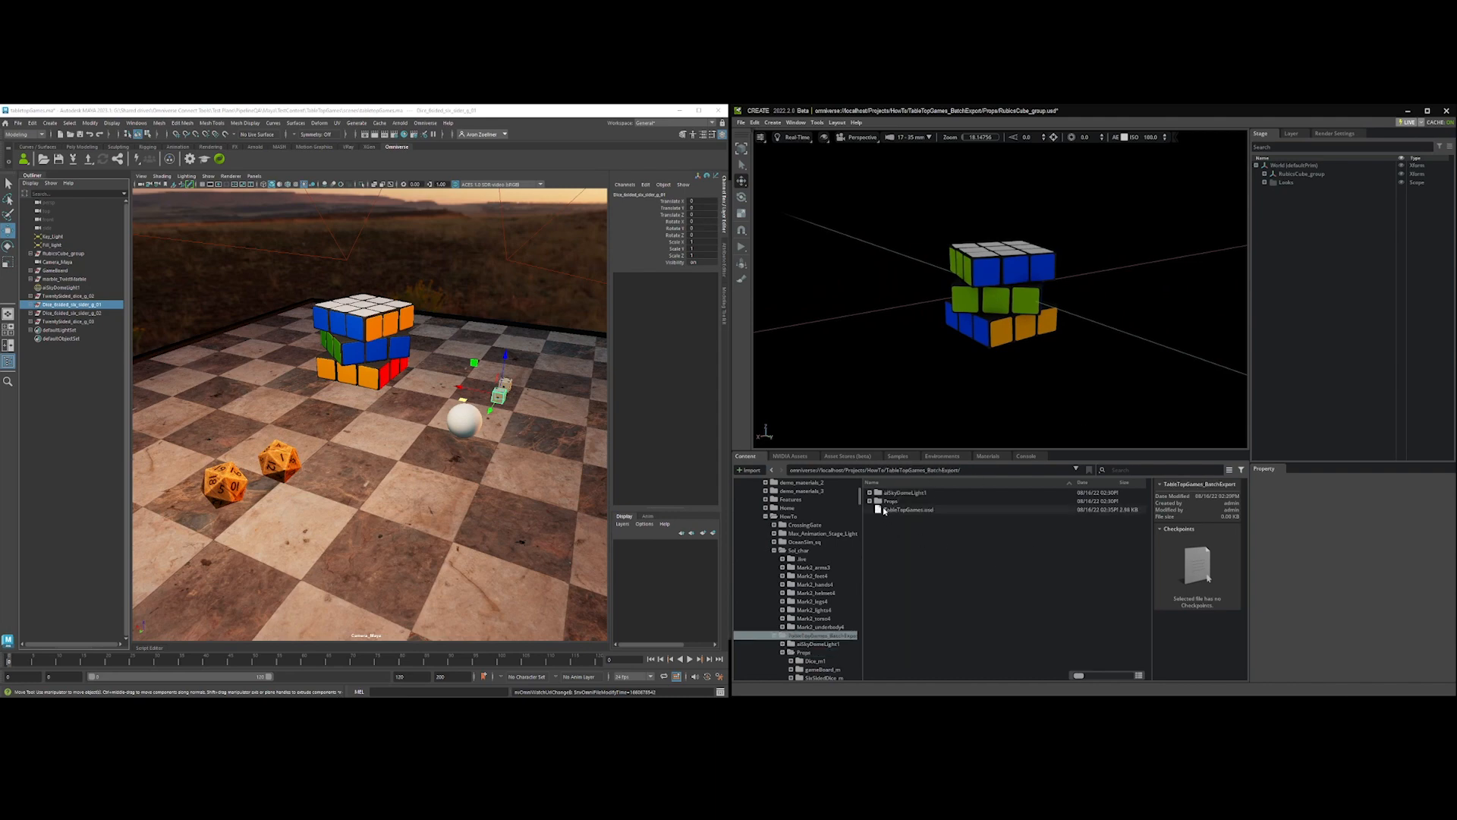
# - Reopen the main TableTopGames.usd stage and view it through Camera_Maya
pyautogui.click(910, 510)
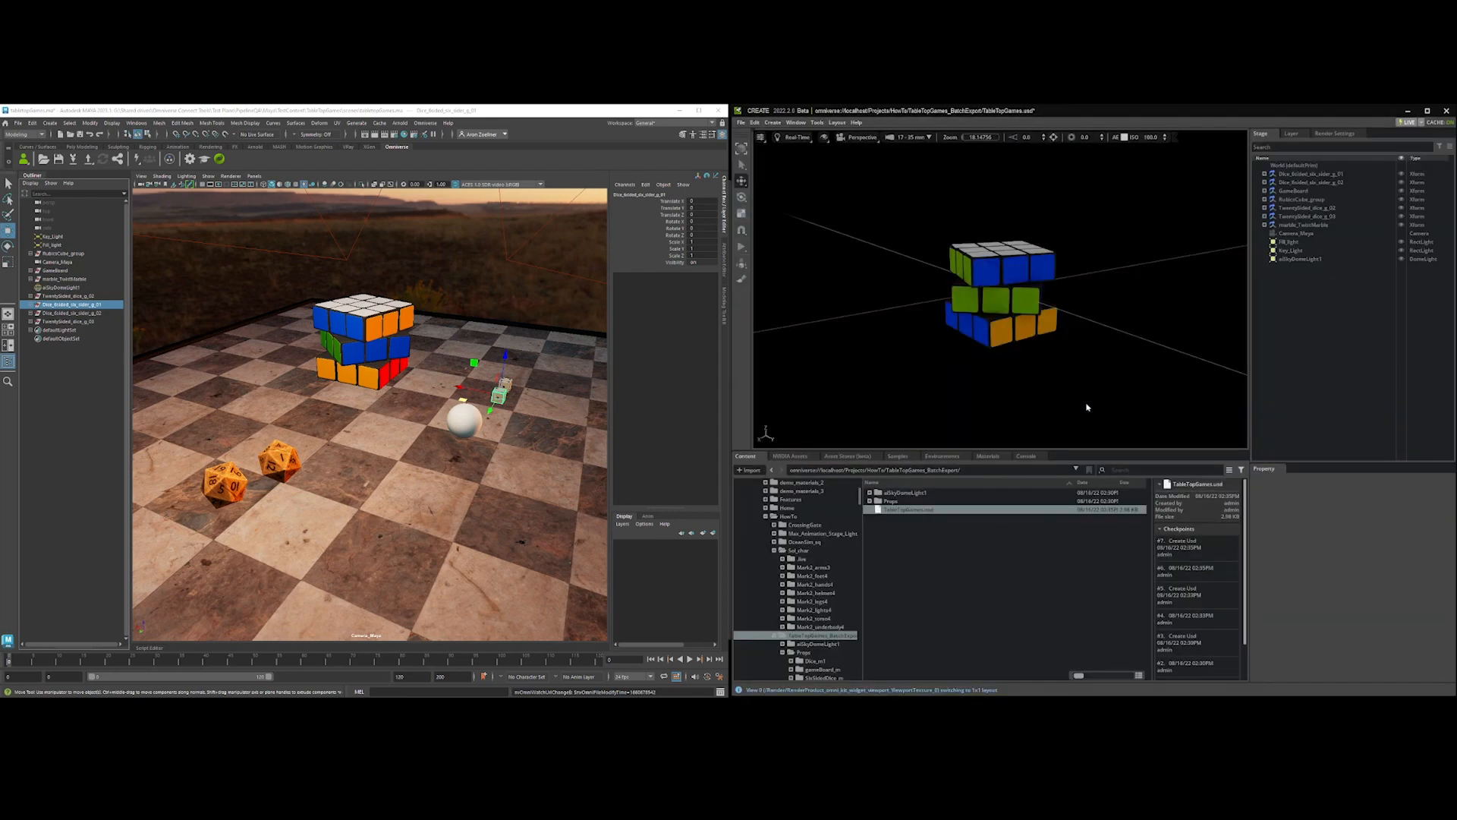
pyautogui.click(859, 137)
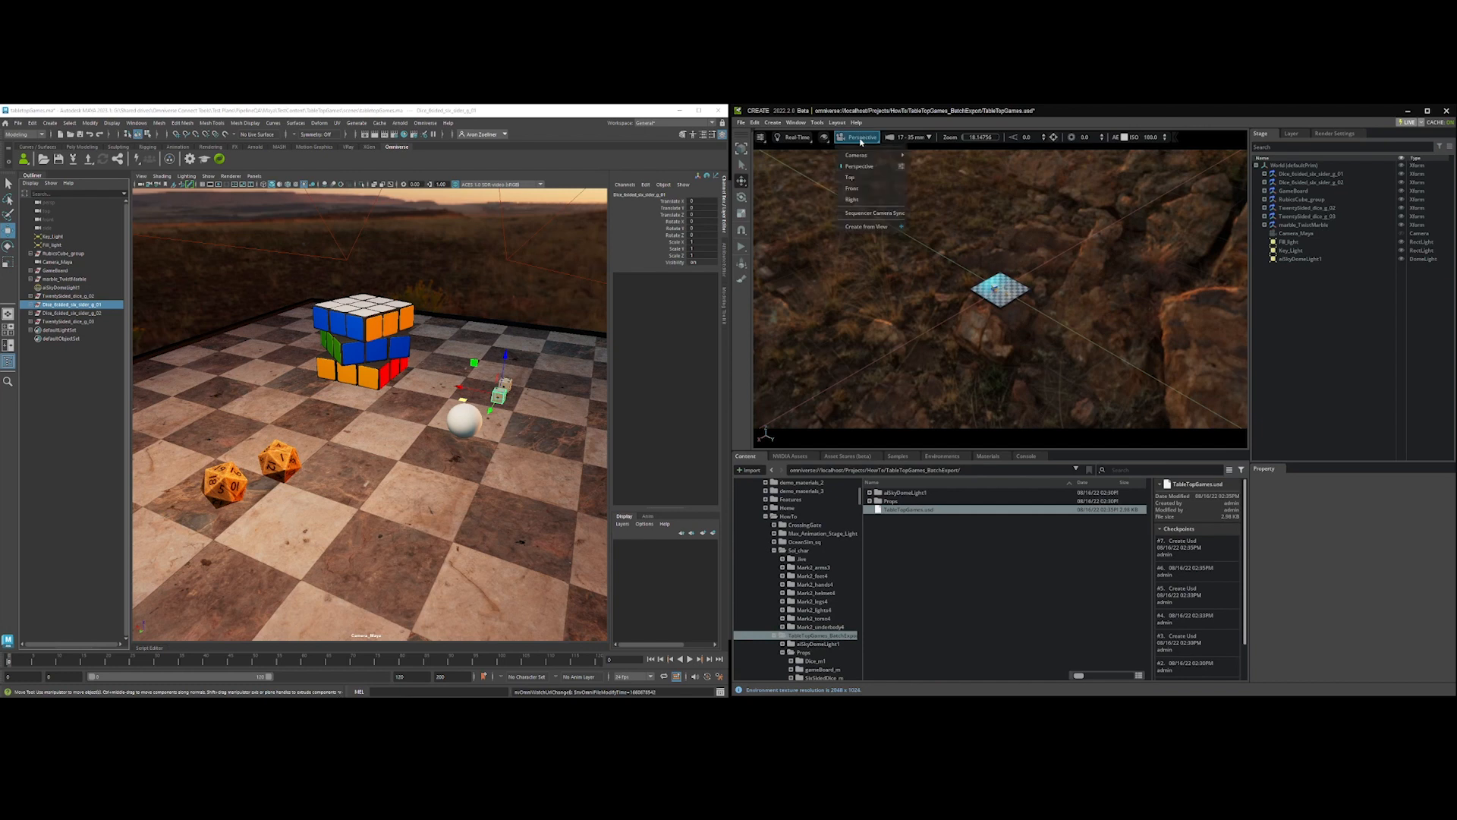
pyautogui.click(866, 155)
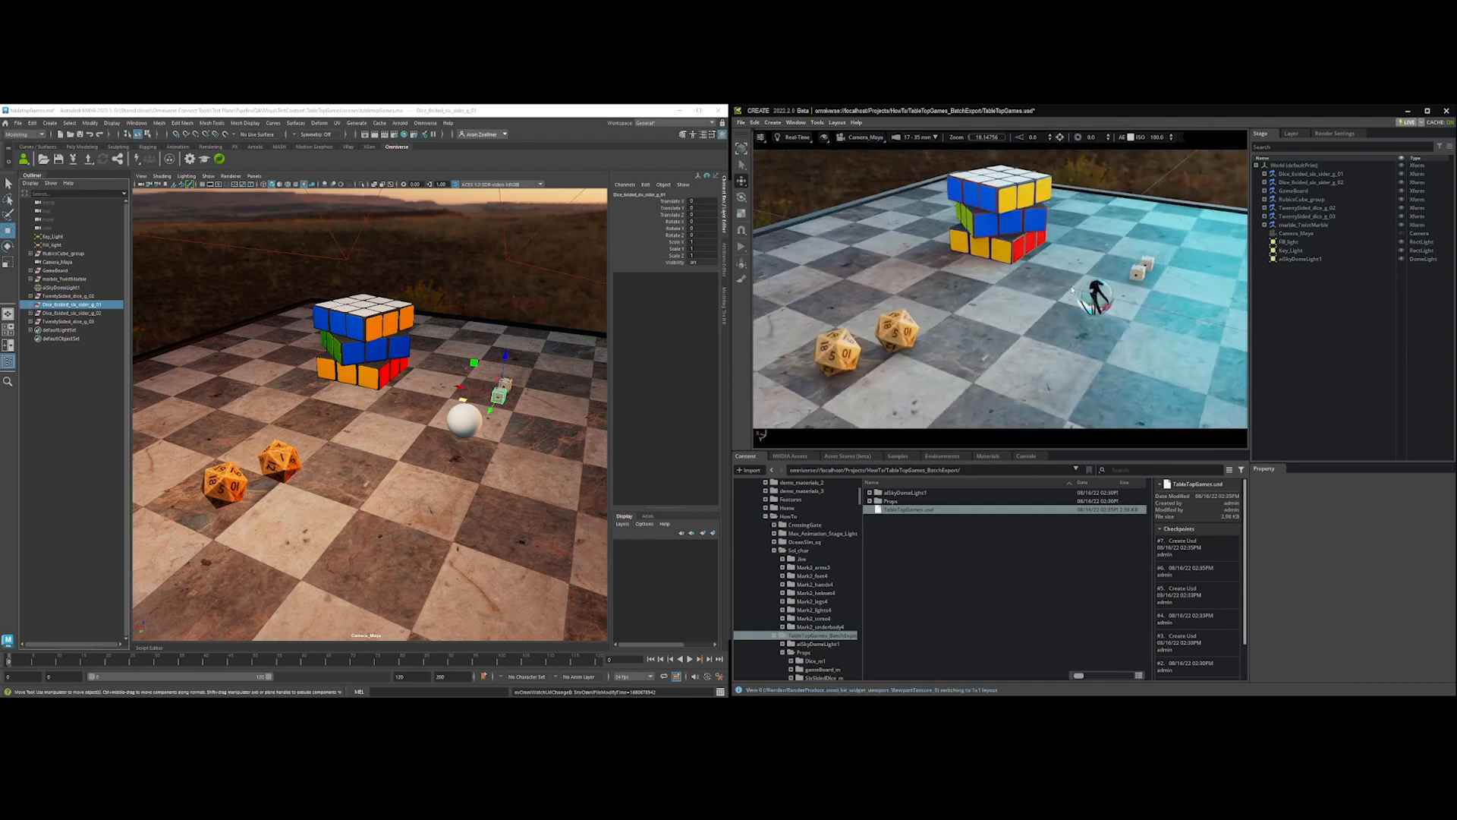